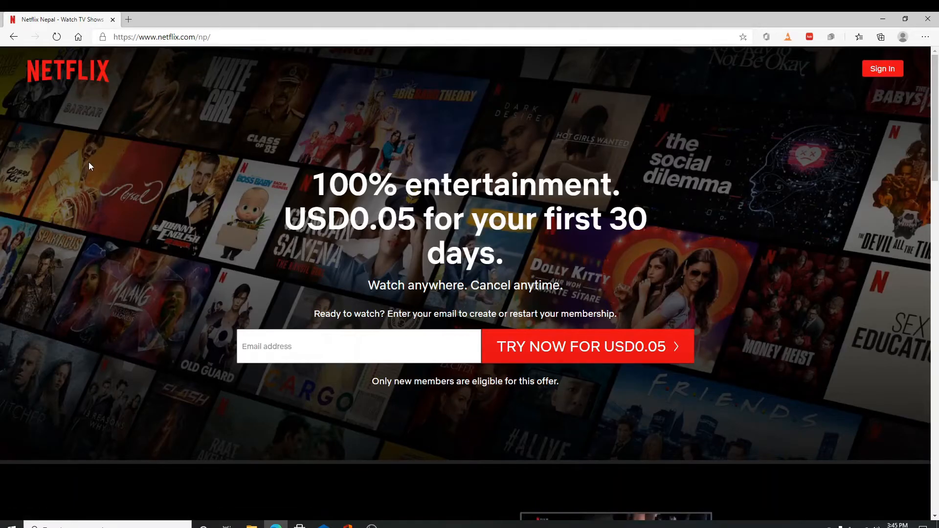
{"action": "scroll", "scroll_direction": "down", "scroll_amount": 3}
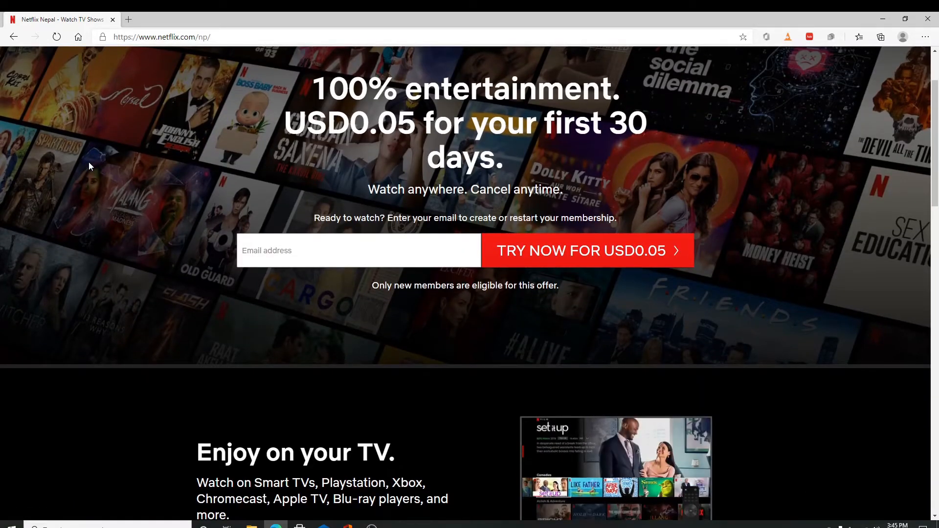
{"action": "scroll", "scroll_direction": "down", "scroll_amount": 3}
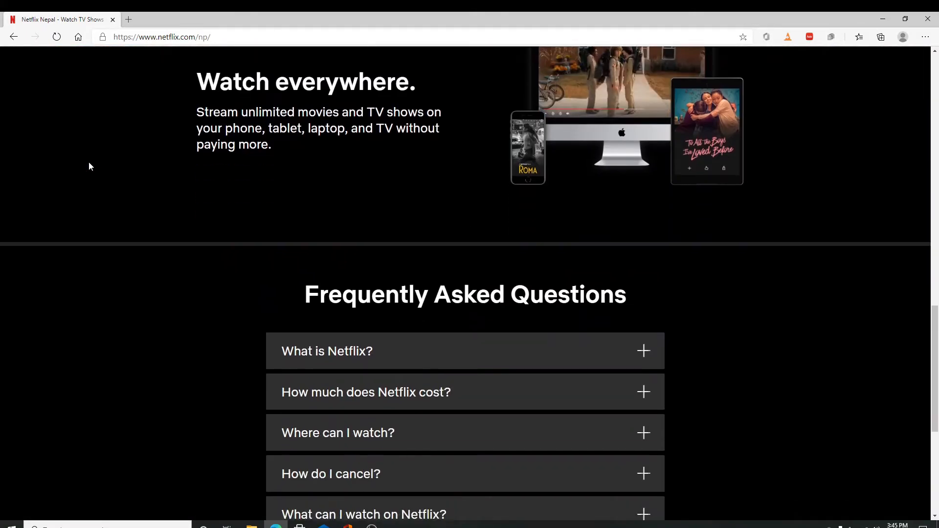
{"action": "scroll", "scroll_direction": "down", "scroll_amount": 3}
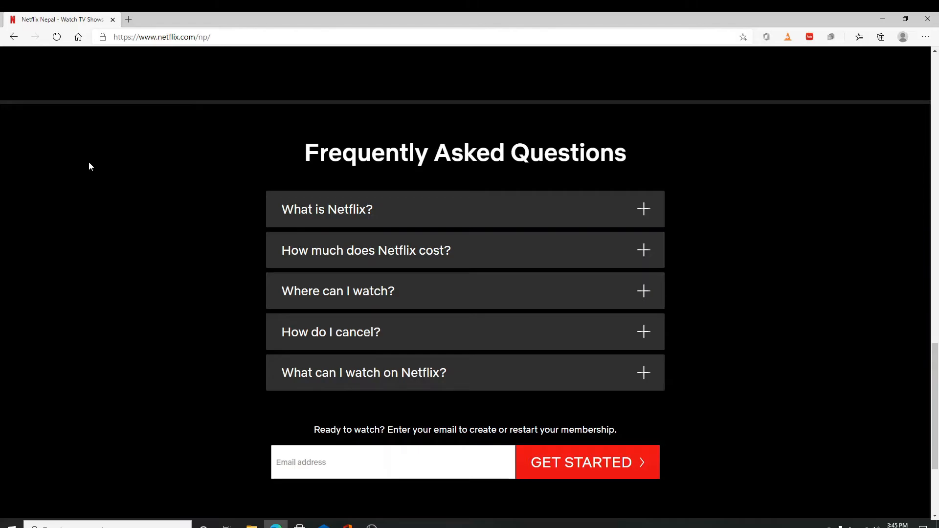
{"action": "scroll", "scroll_direction": "down", "scroll_amount": 3}
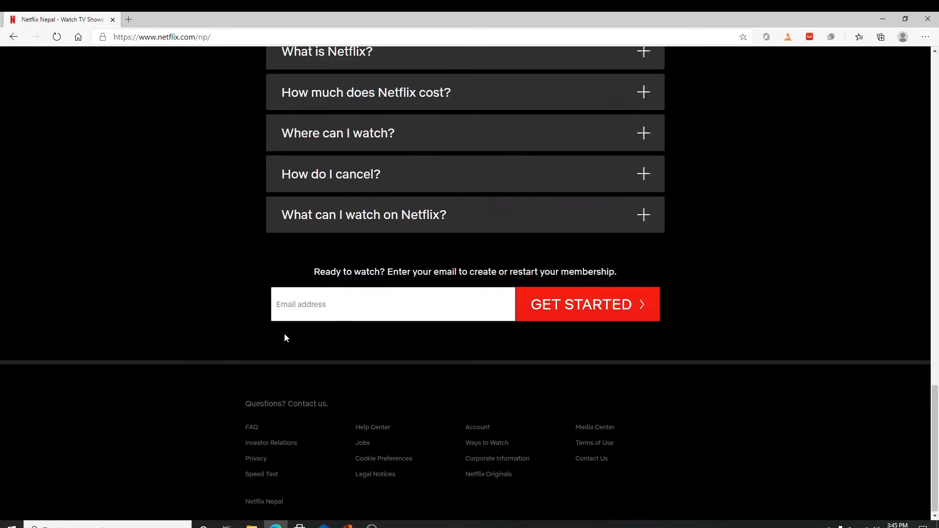
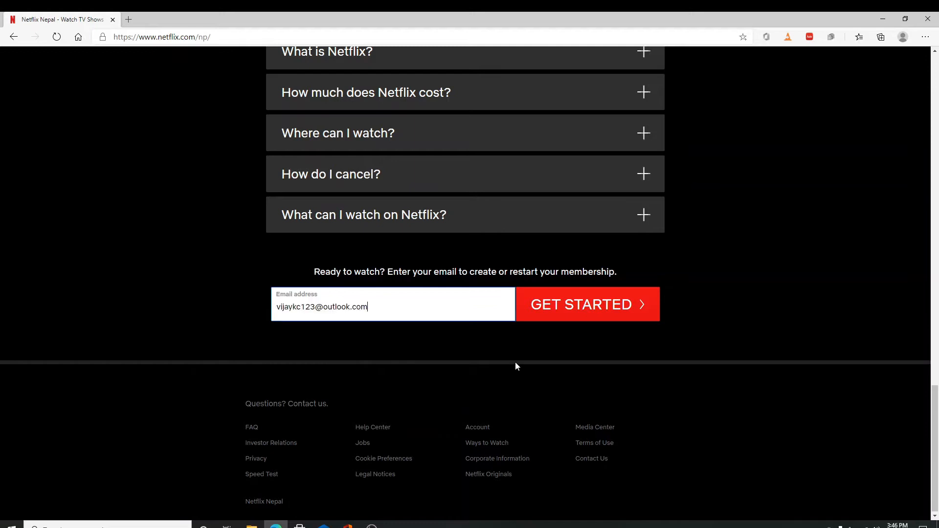
{"action": "mouse_move", "coordinate": [578, 310]}
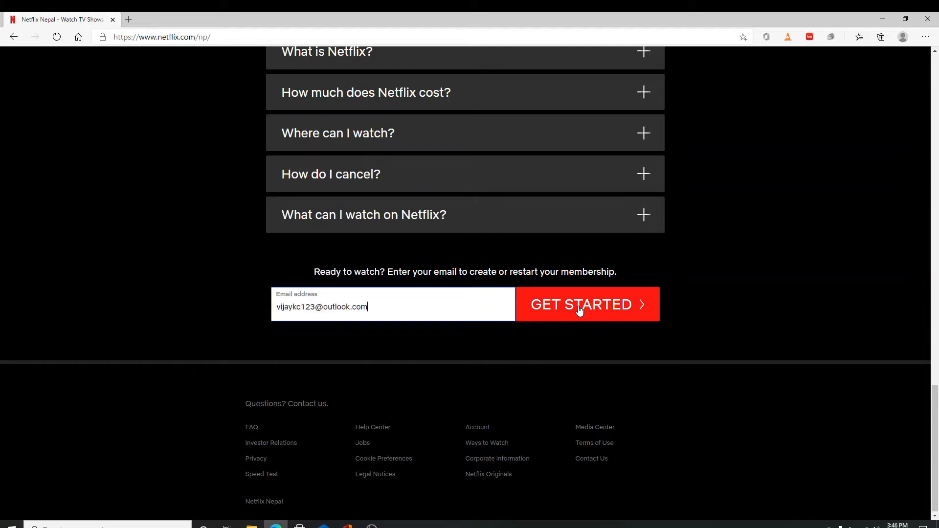
{"action": "left_click", "coordinate": [587, 304]}
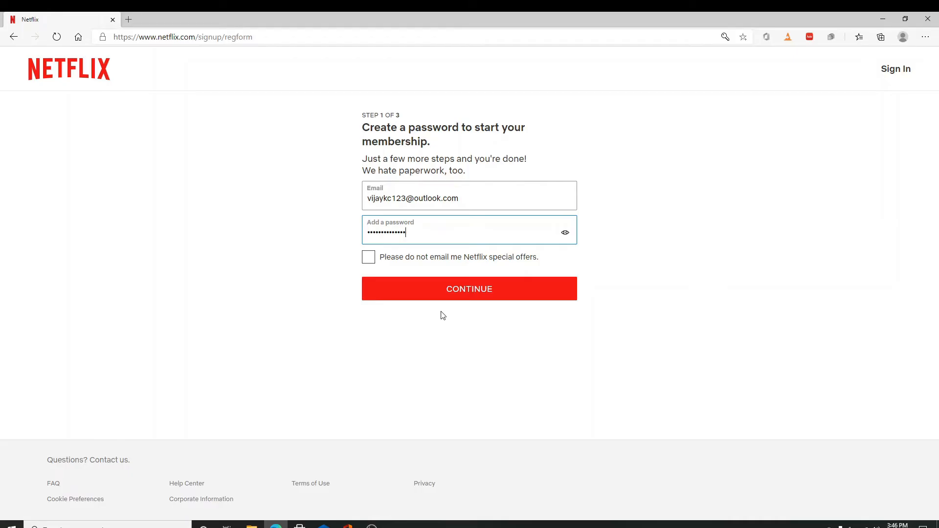
{"action": "left_click", "coordinate": [367, 257]}
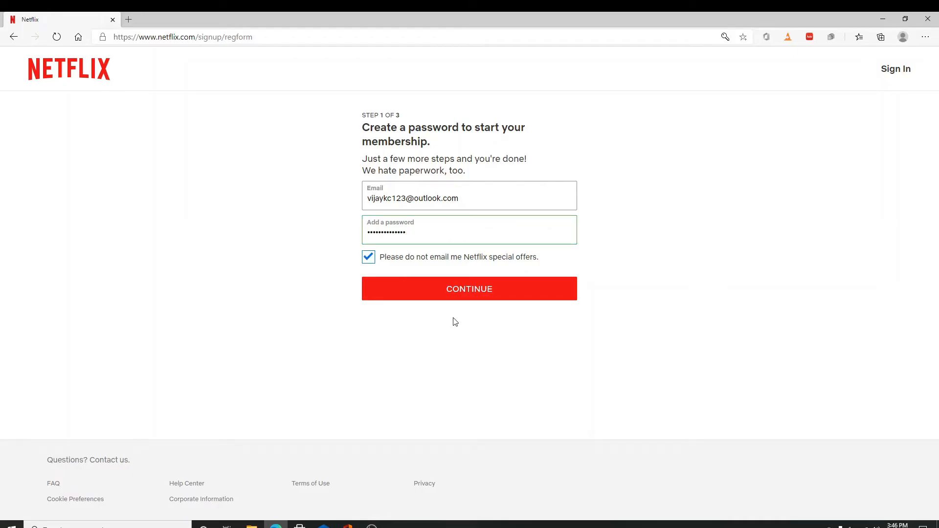
{"action": "left_click", "coordinate": [469, 288]}
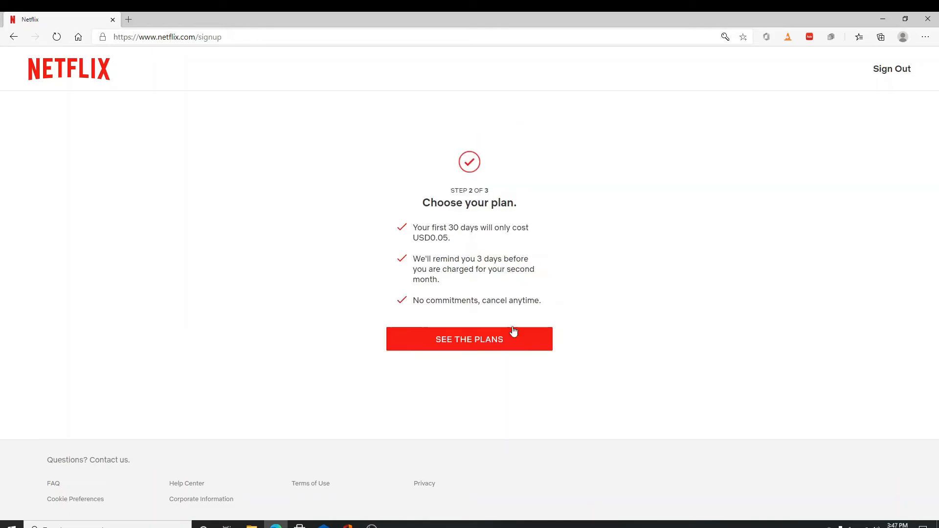
Step: View the membership plans and select the Standard plan
{"action": "left_click", "coordinate": [469, 339]}
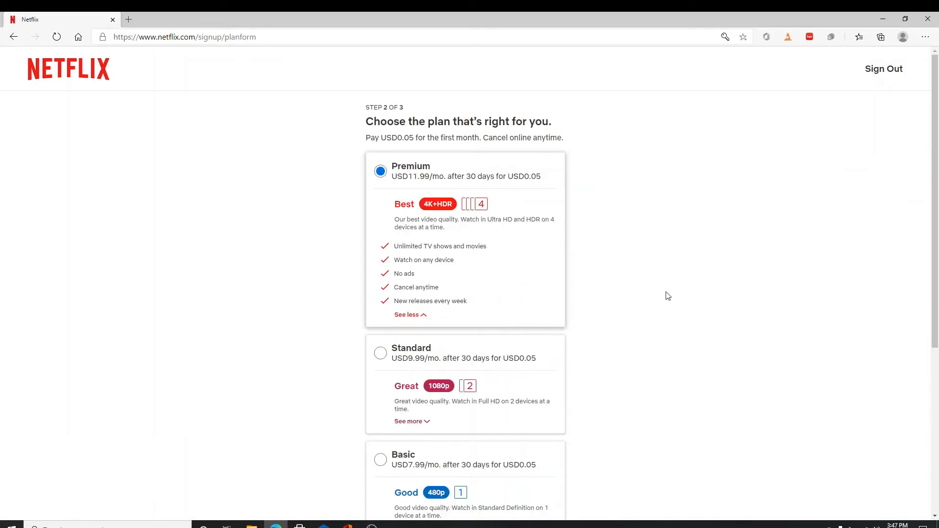
{"action": "scroll", "scroll_direction": "down", "scroll_amount": 3}
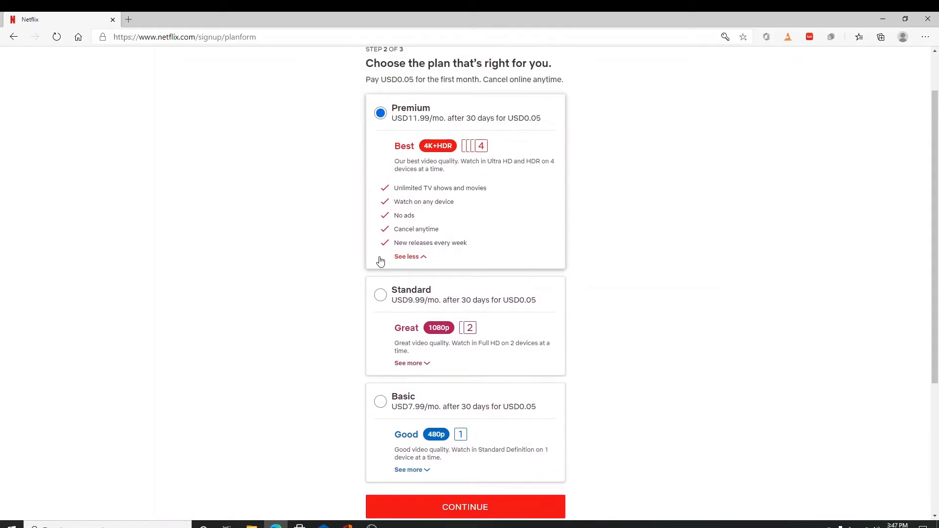
{"action": "left_click", "coordinate": [465, 506]}
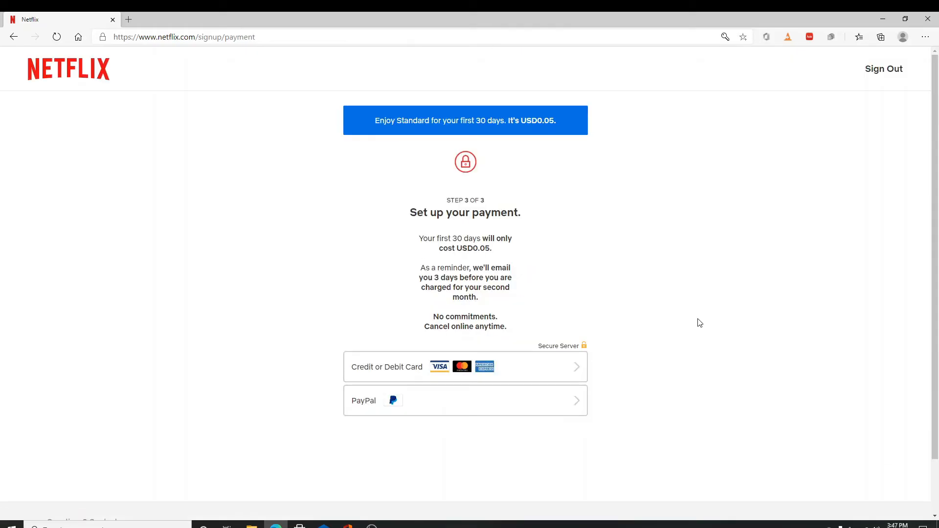
{"action": "scroll", "scroll_direction": "down", "scroll_amount": 3}
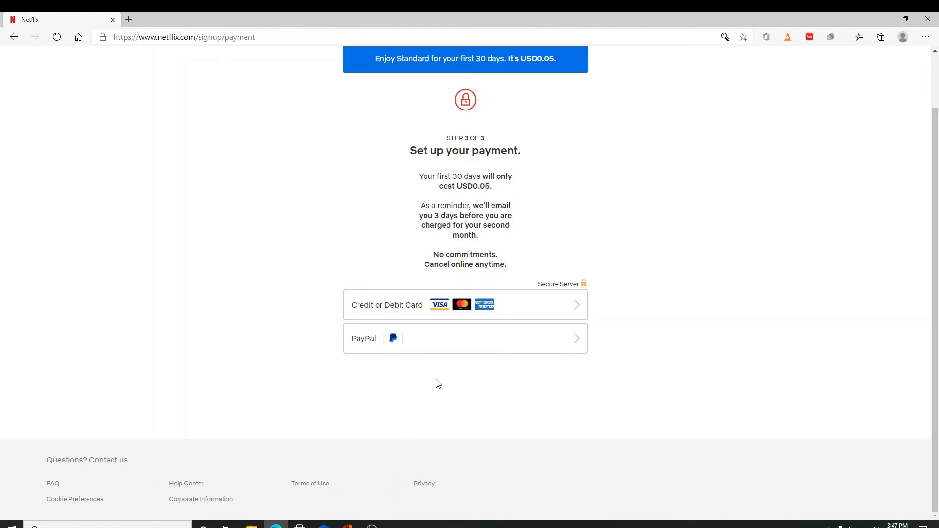
{"action": "mouse_move", "coordinate": [502, 334]}
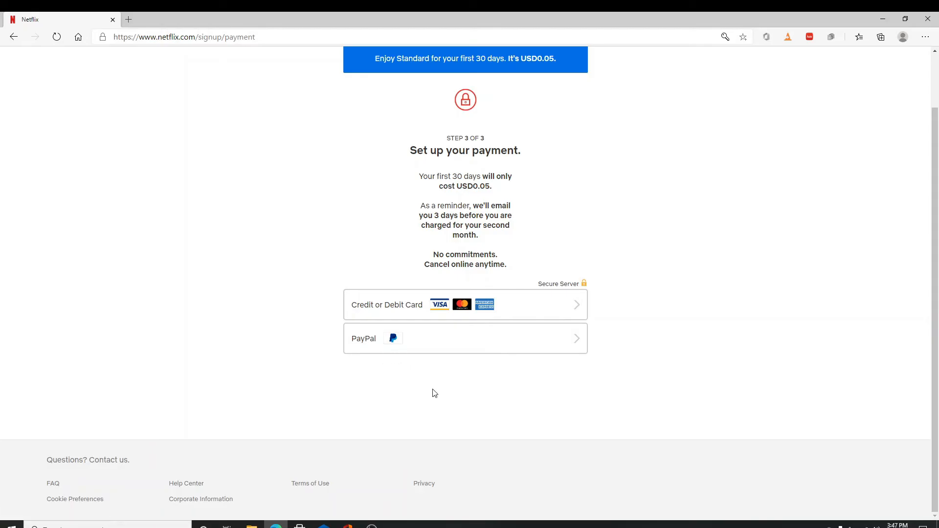
{"action": "mouse_move", "coordinate": [562, 311]}
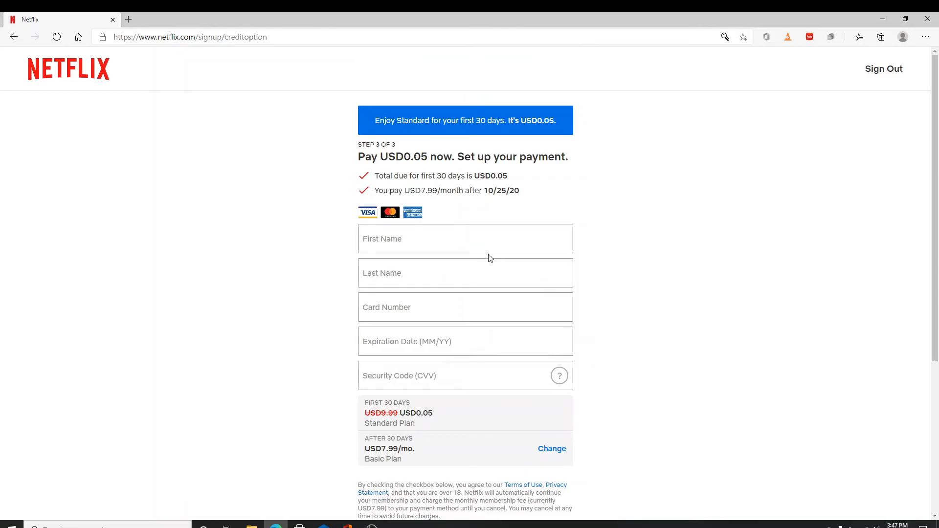
{"action": "mouse_move", "coordinate": [679, 389]}
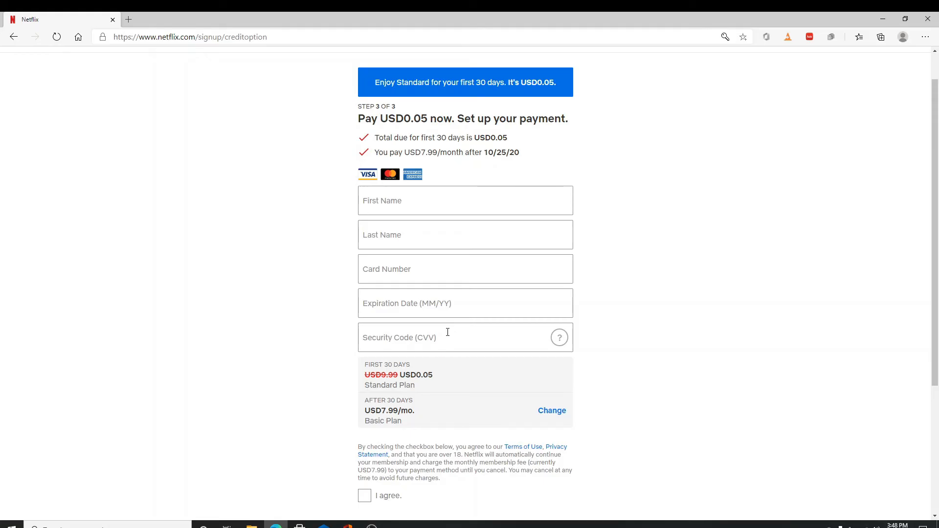
Step: Scroll down the empty credit card details form with name, number, expiry and security code
{"action": "scroll", "scroll_direction": "down", "scroll_amount": 3}
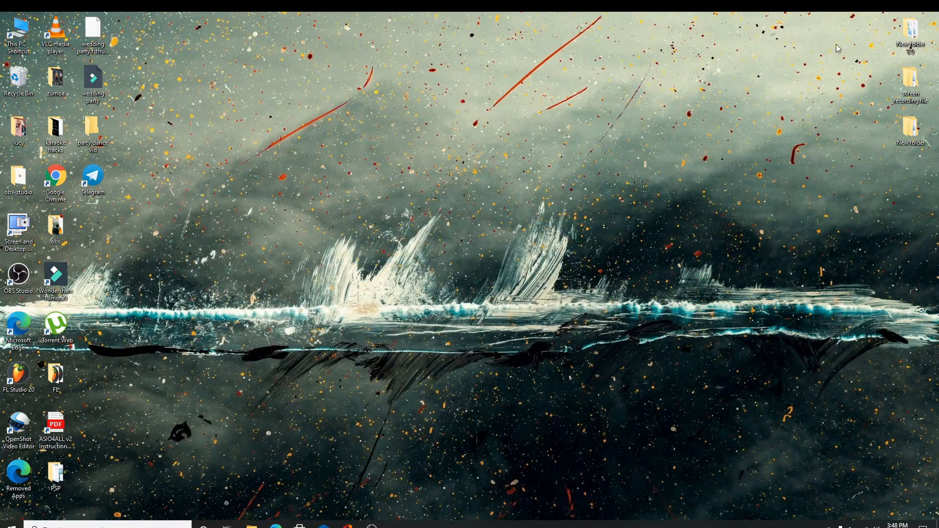
{"action": "mouse_move", "coordinate": [512, 259]}
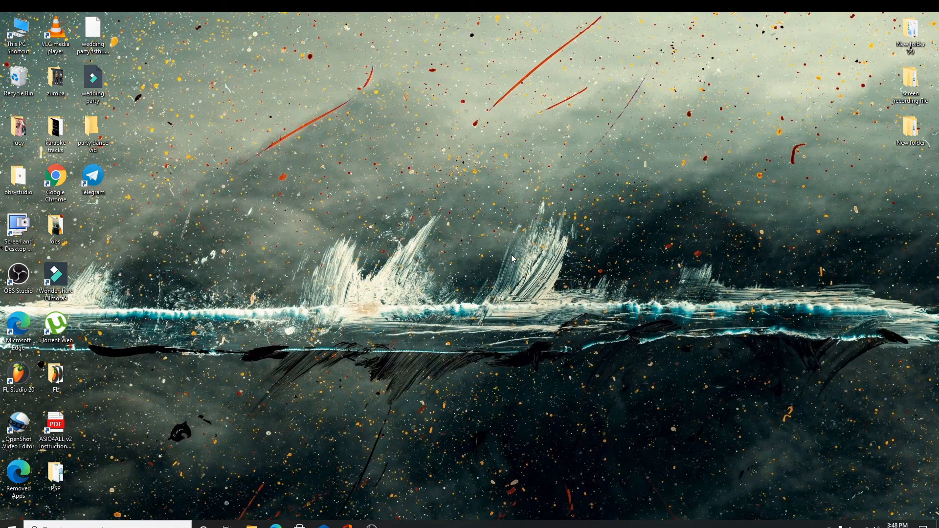